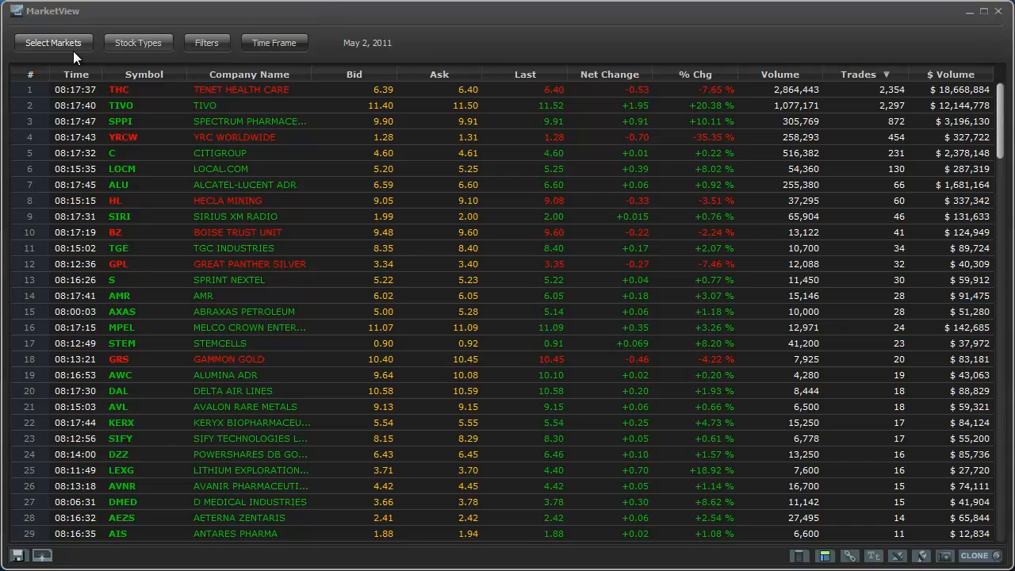
Keep all markets, limit Stock Types to Regular Securities, and bring up the Filters form.
click(53, 43)
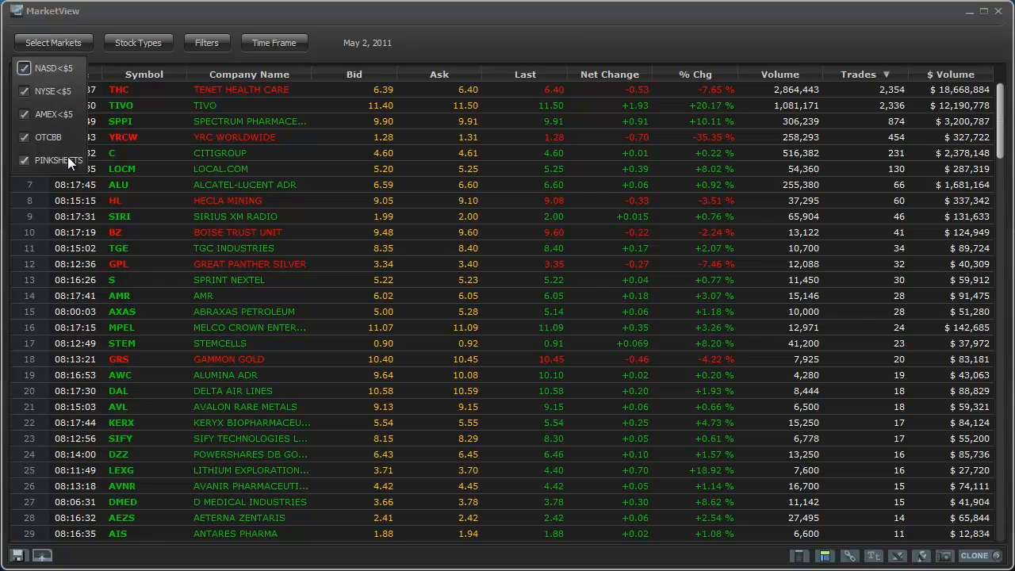
click(137, 42)
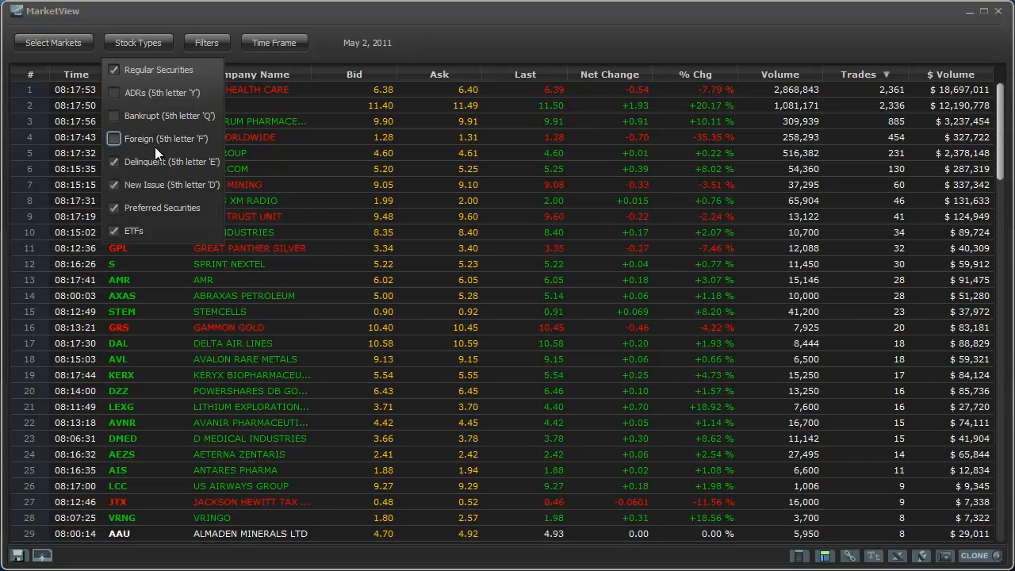
click(114, 230)
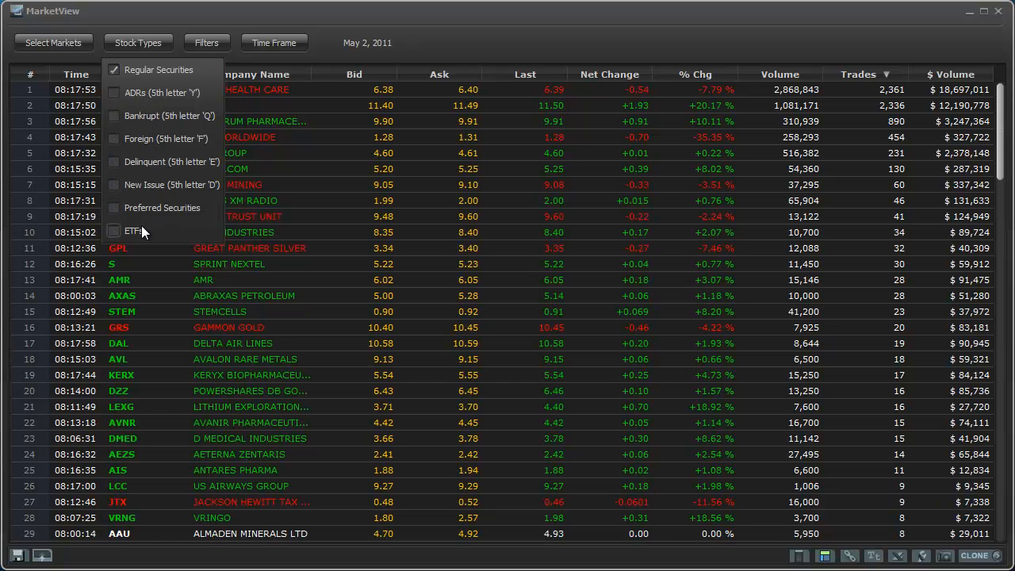
click(206, 43)
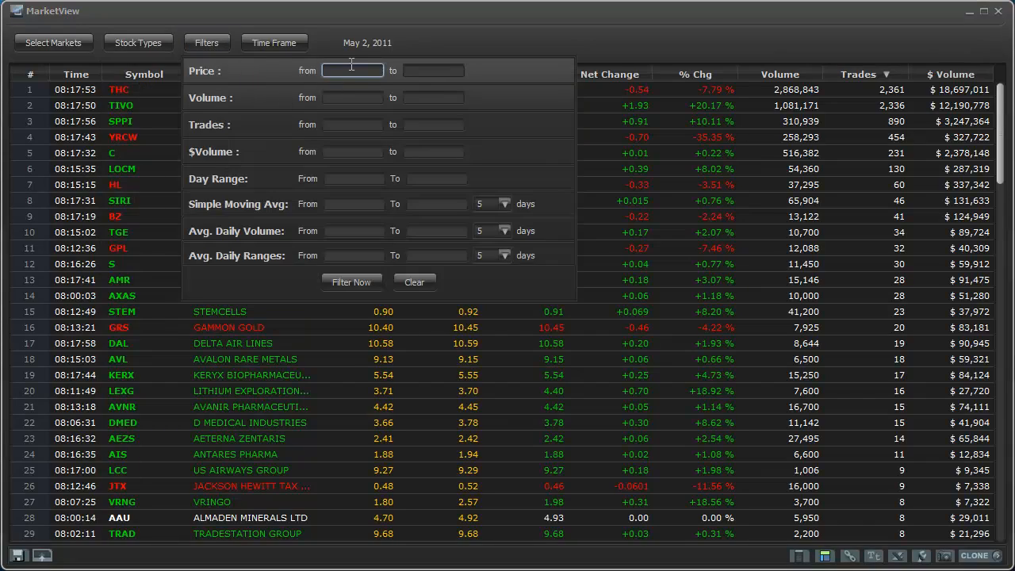
Apply a price range of $0.25 to $5 with Filter Now.
text(.25)
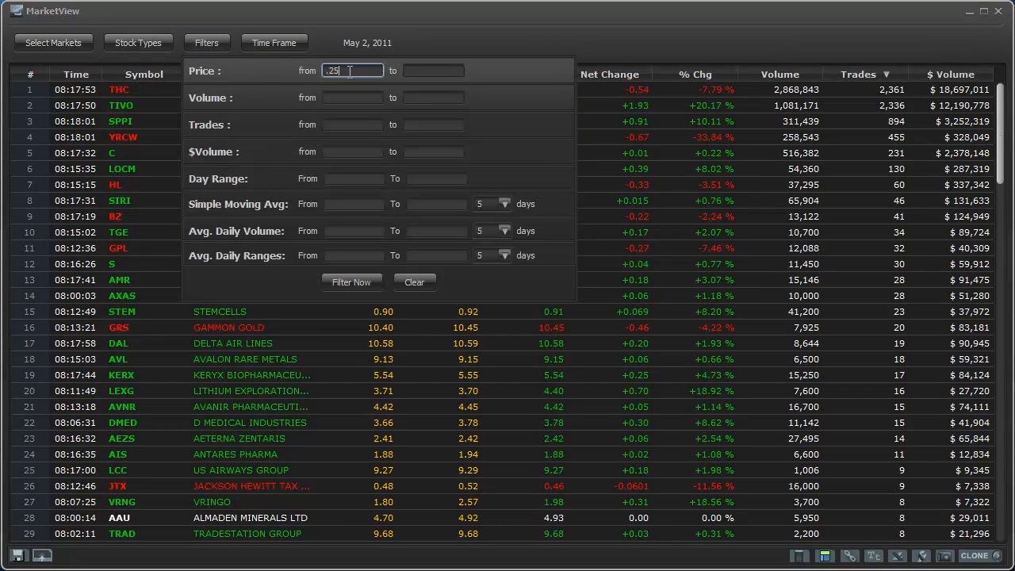
text(5)
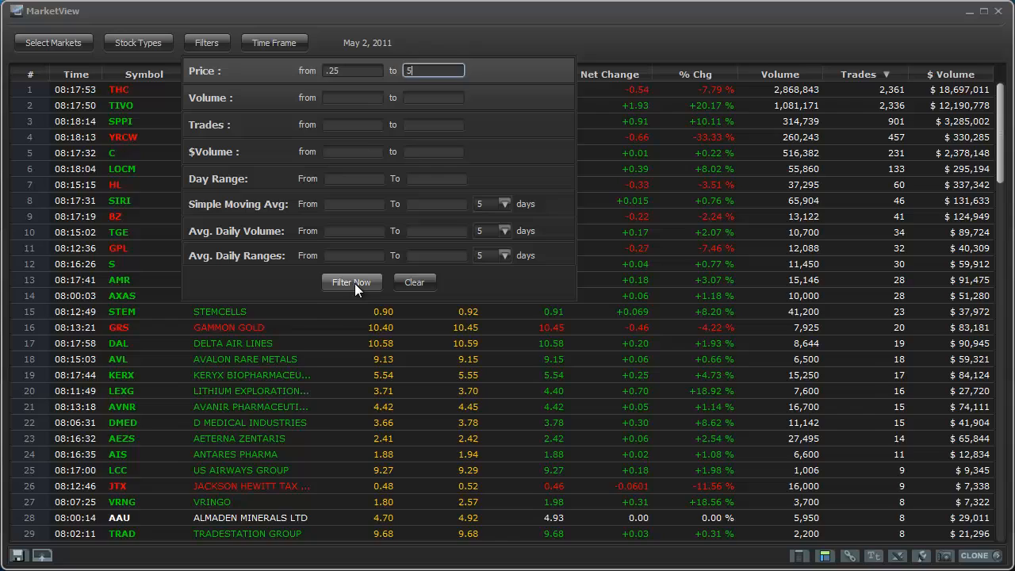
click(352, 281)
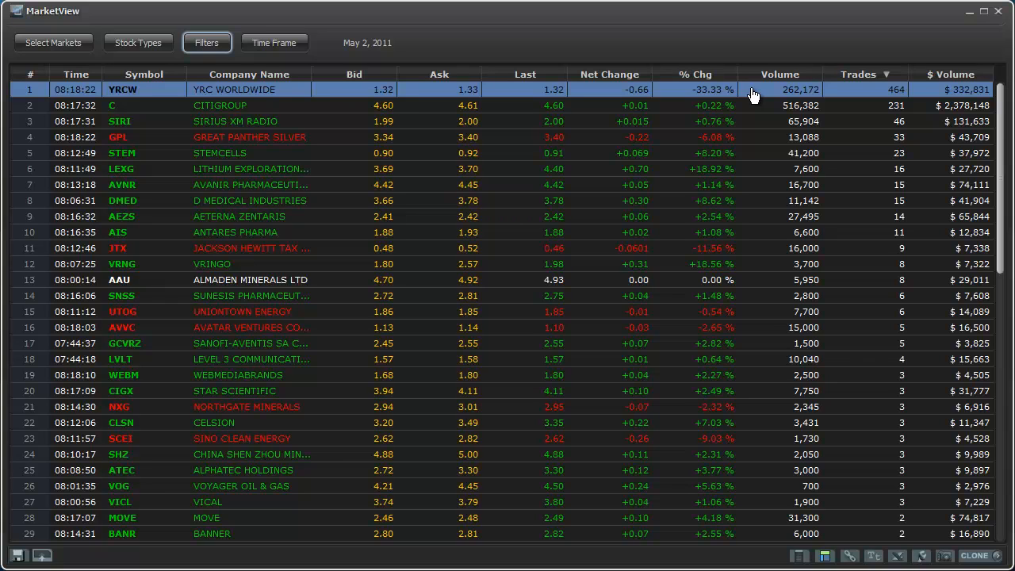
mouse_move(833, 94)
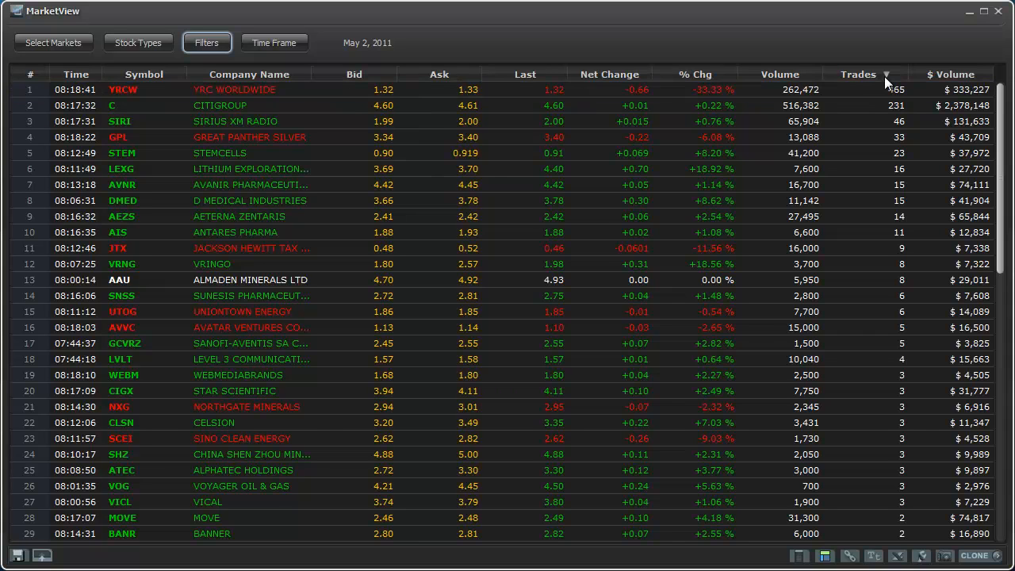
Toggle the Trades sort twice, then rank by % Chg with biggest gainers first.
click(858, 74)
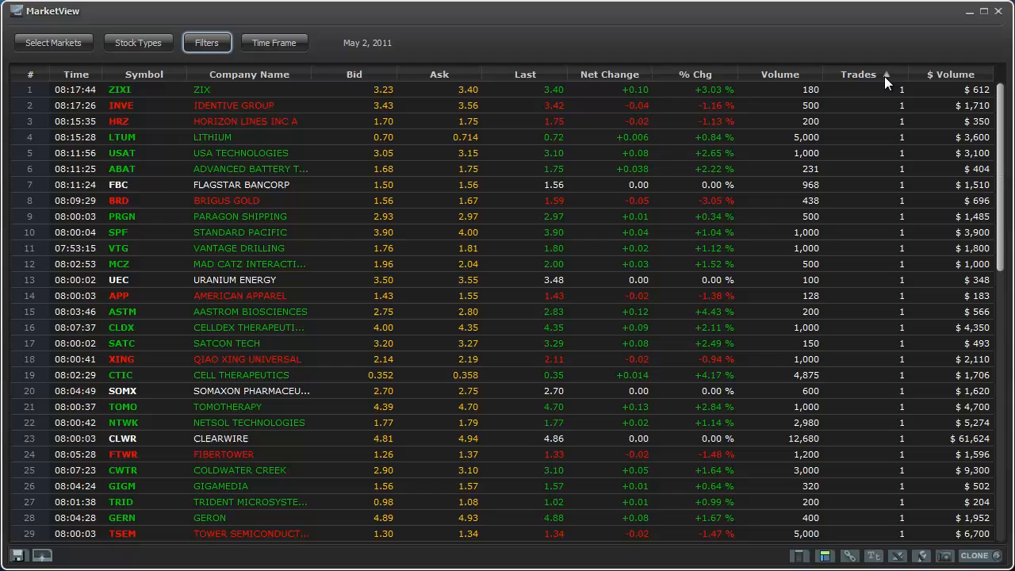
click(859, 73)
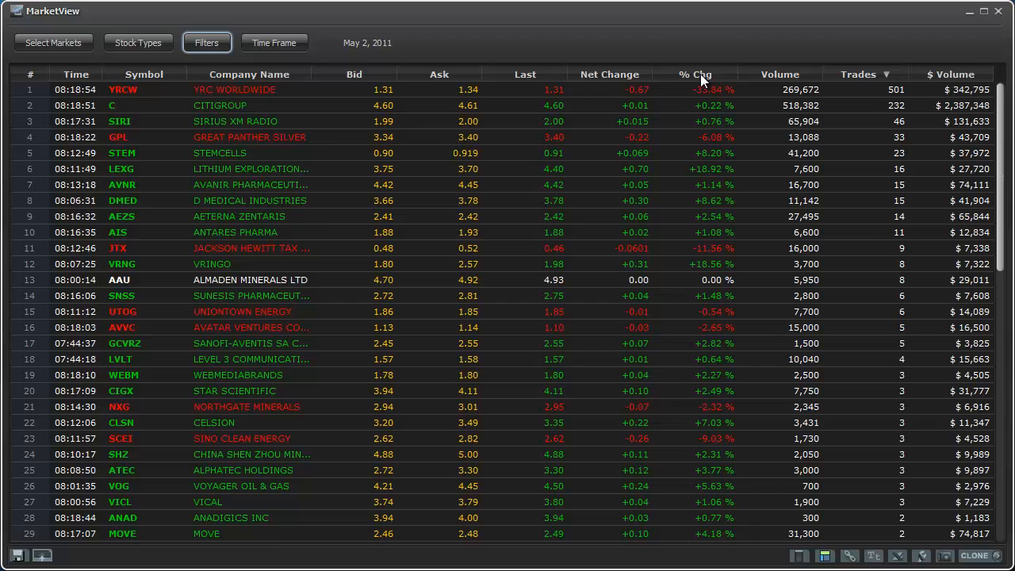
click(693, 74)
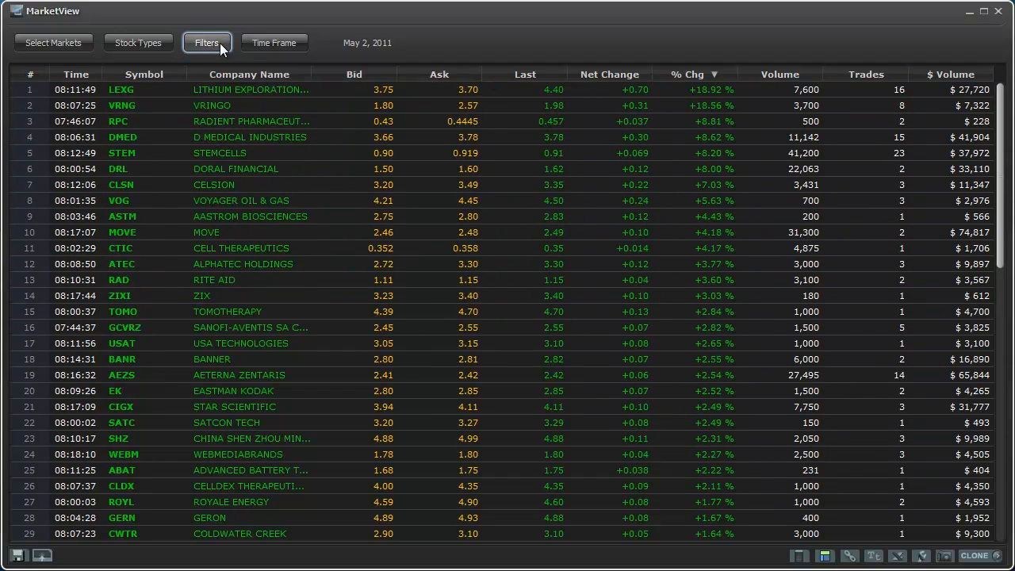
click(206, 43)
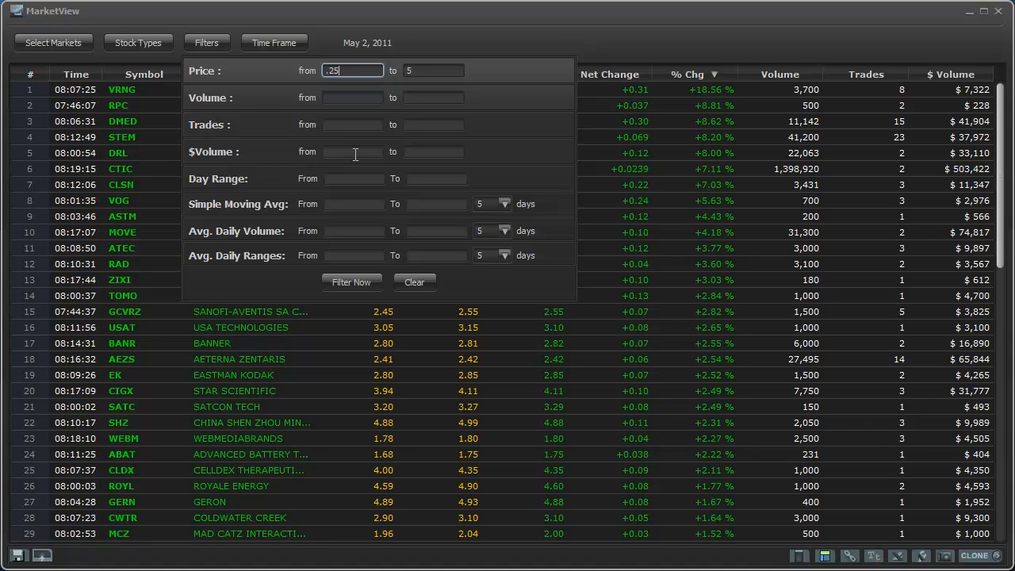
click(352, 125)
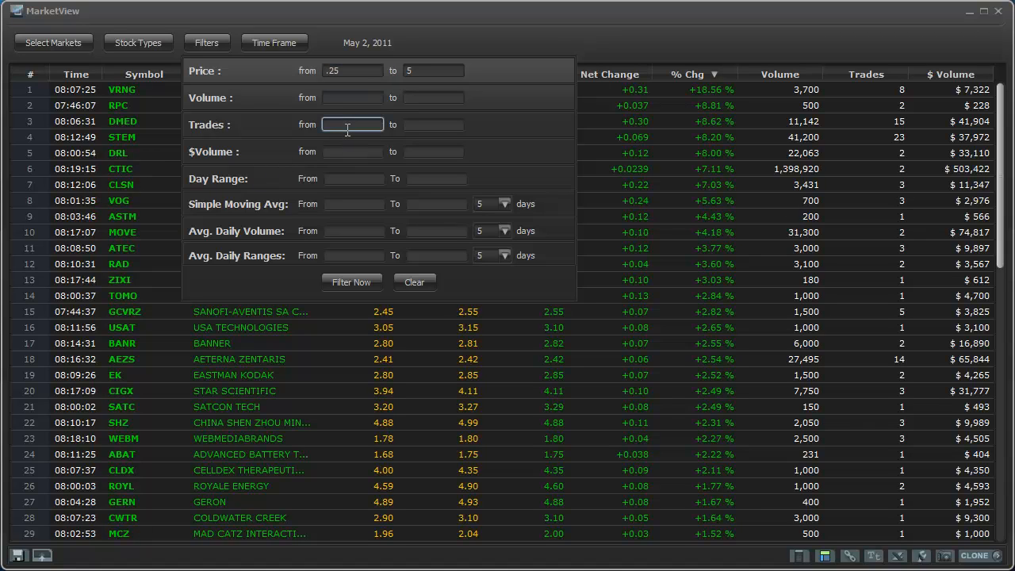
text(100)
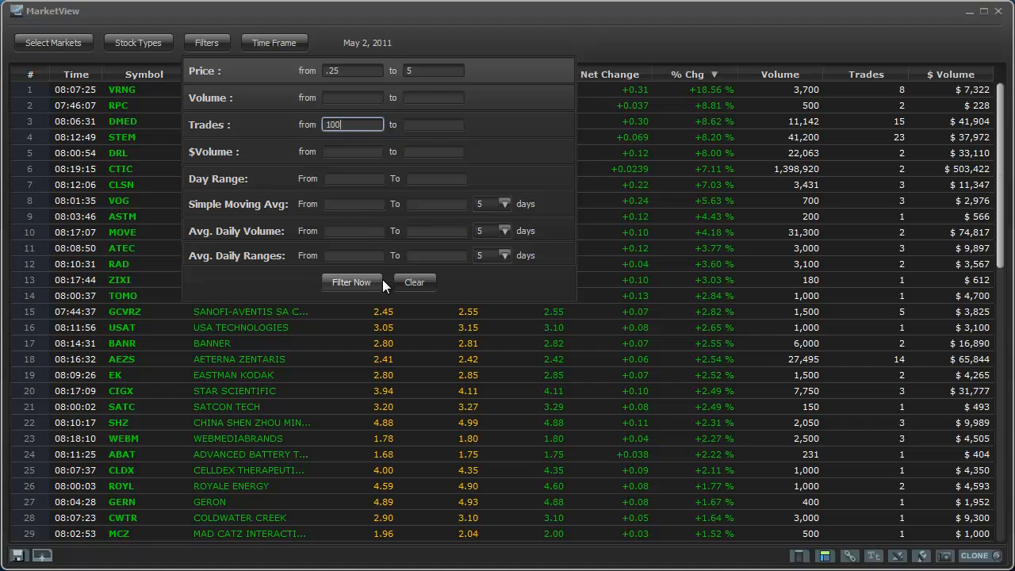
click(352, 283)
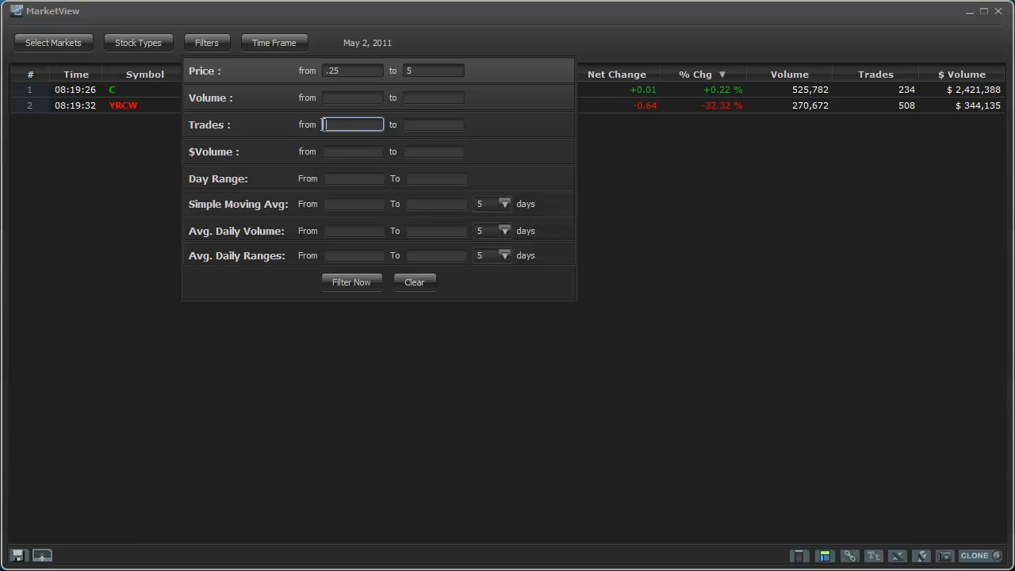
click(351, 281)
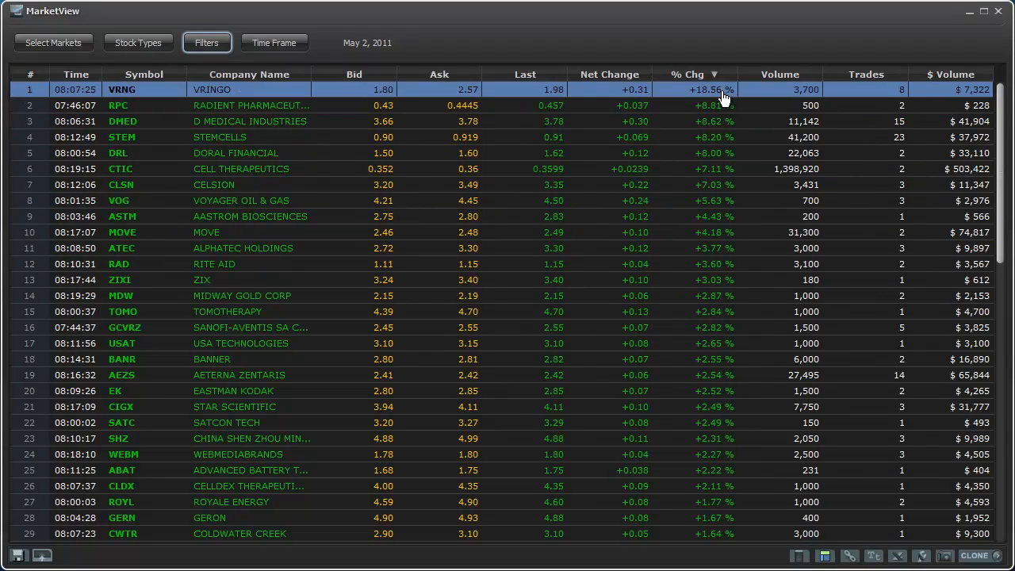
Select VRNG, rank results by Trades most-first, and review C and STEM.
click(698, 263)
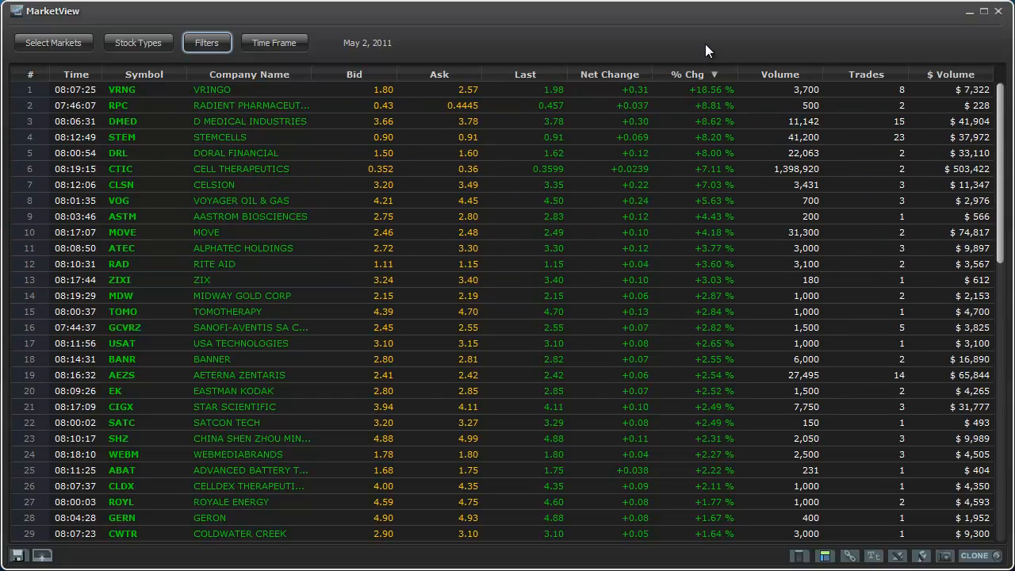
click(866, 74)
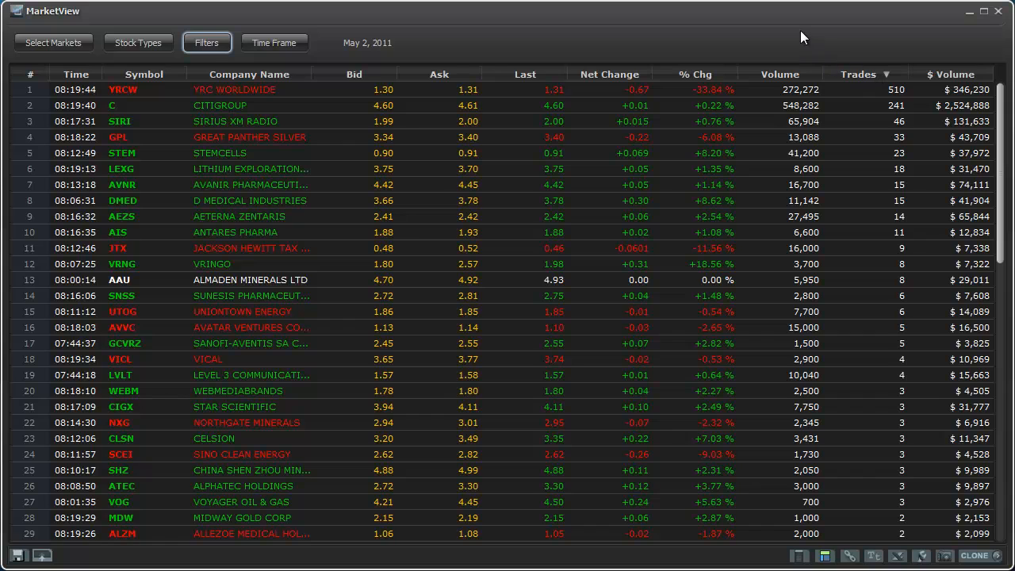
click(507, 136)
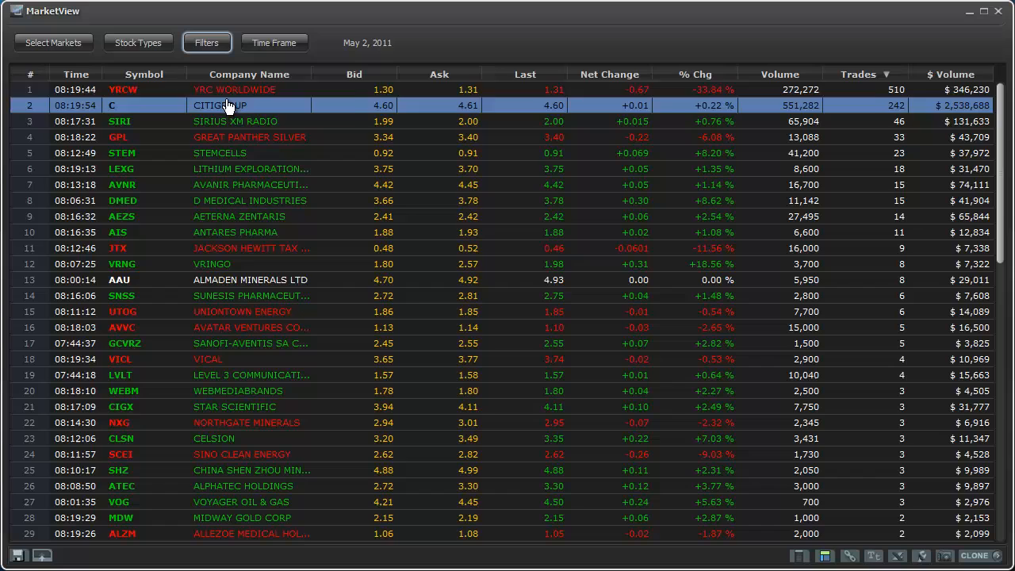
click(223, 152)
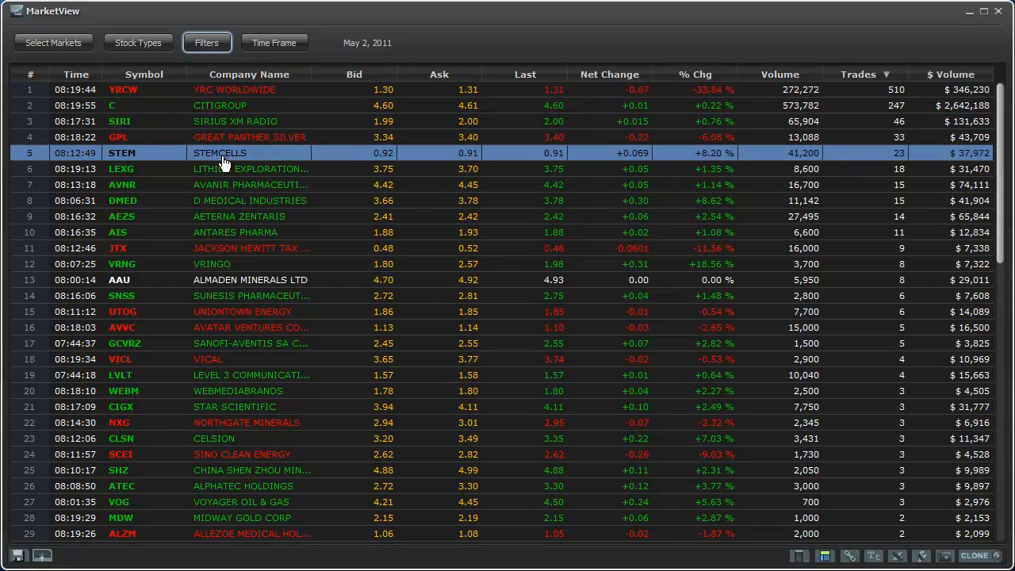
Review the LEXG, SNSS, AVNR and DMED rows in the trade-ranked list.
click(226, 169)
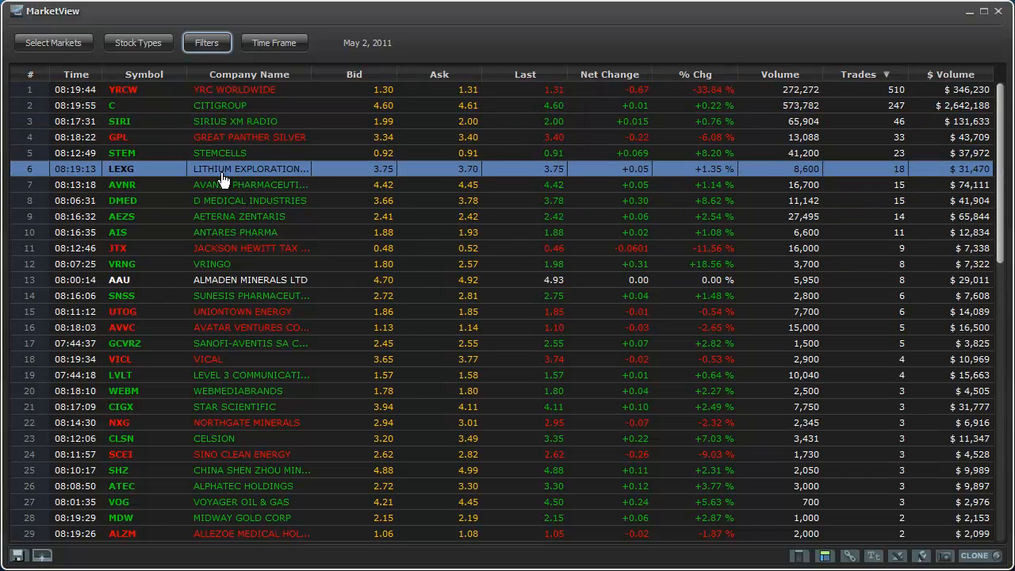
click(238, 216)
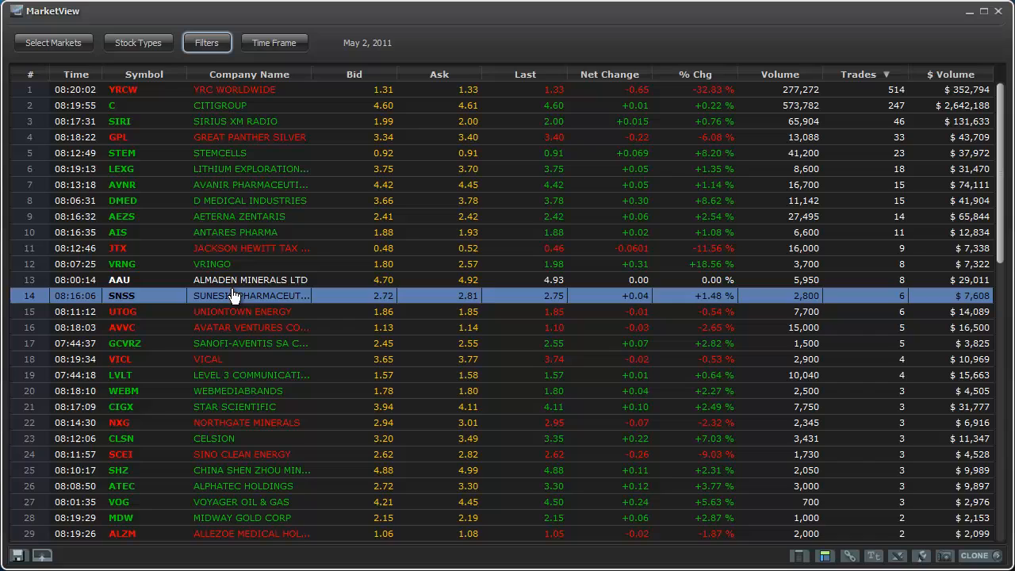
click(233, 184)
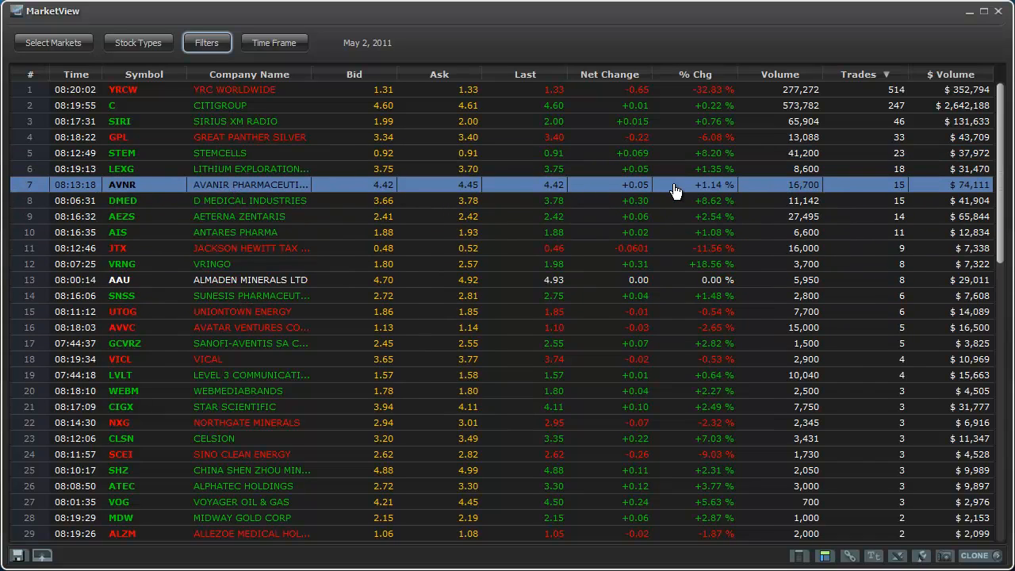
mouse_move(718, 190)
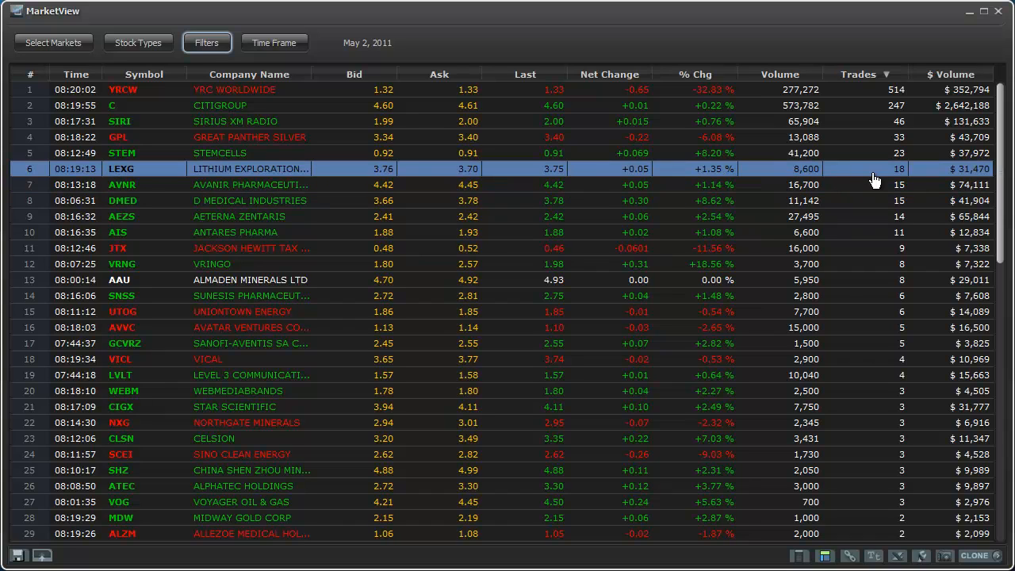
click(888, 185)
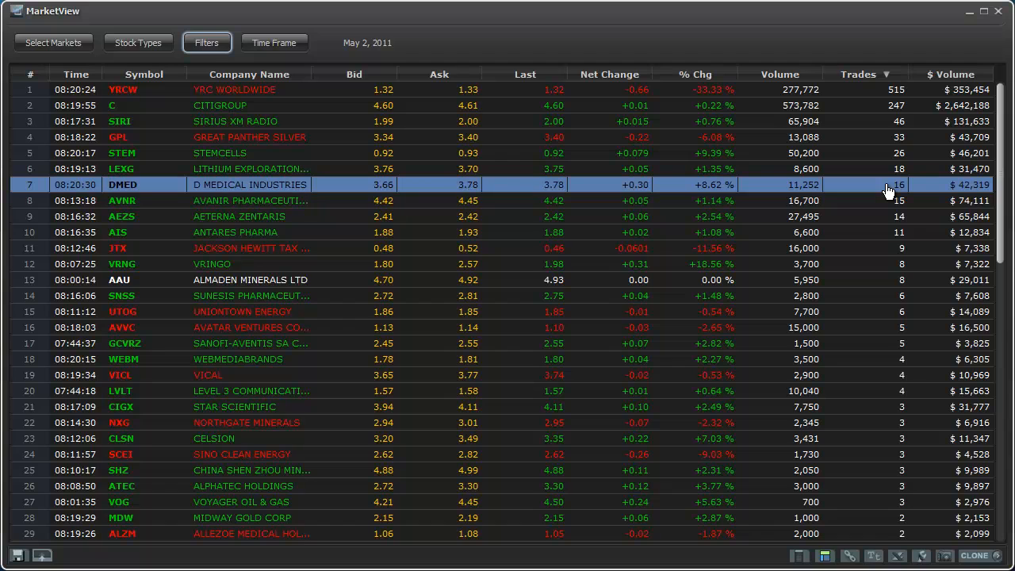
Confirm all markets and the $0.25–$5 price filter, then select the AEZS row.
click(53, 43)
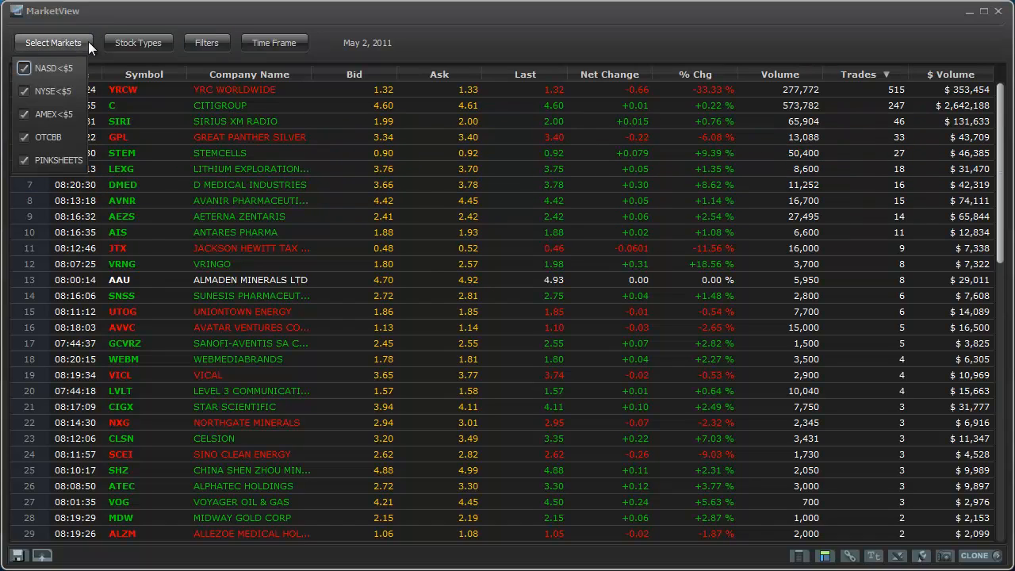
click(206, 43)
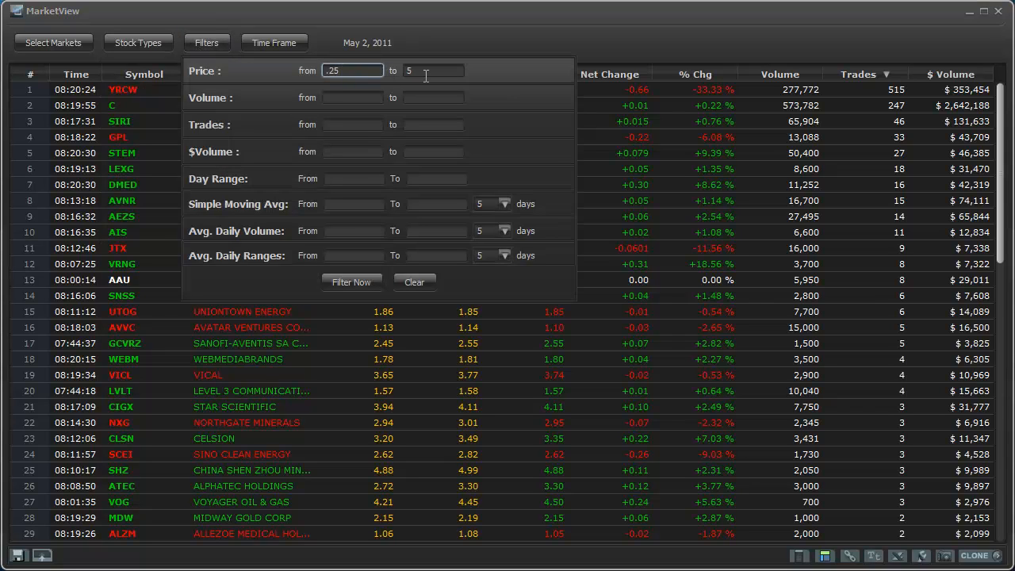
mouse_move(456, 41)
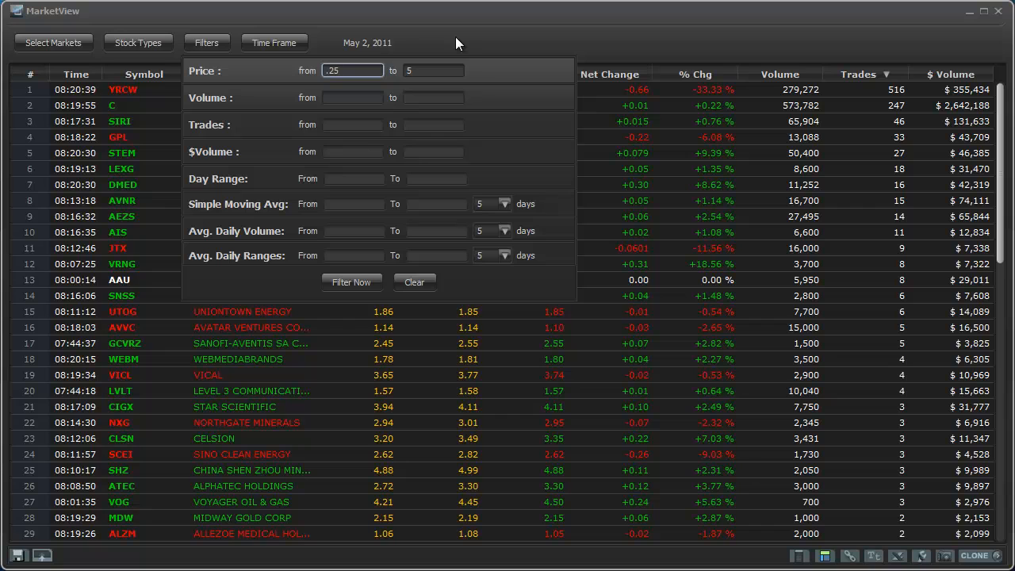
click(206, 43)
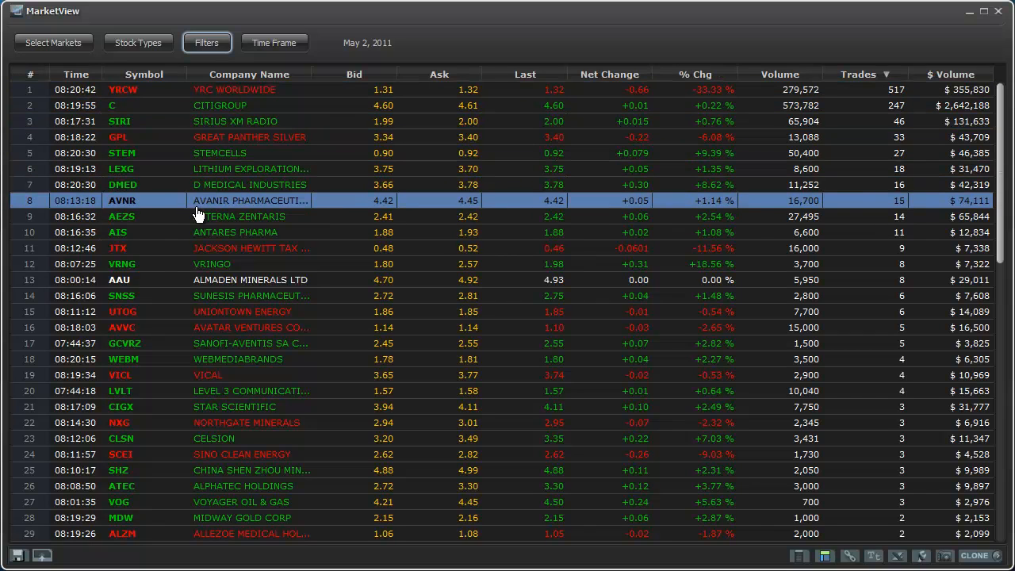
mouse_move(205, 211)
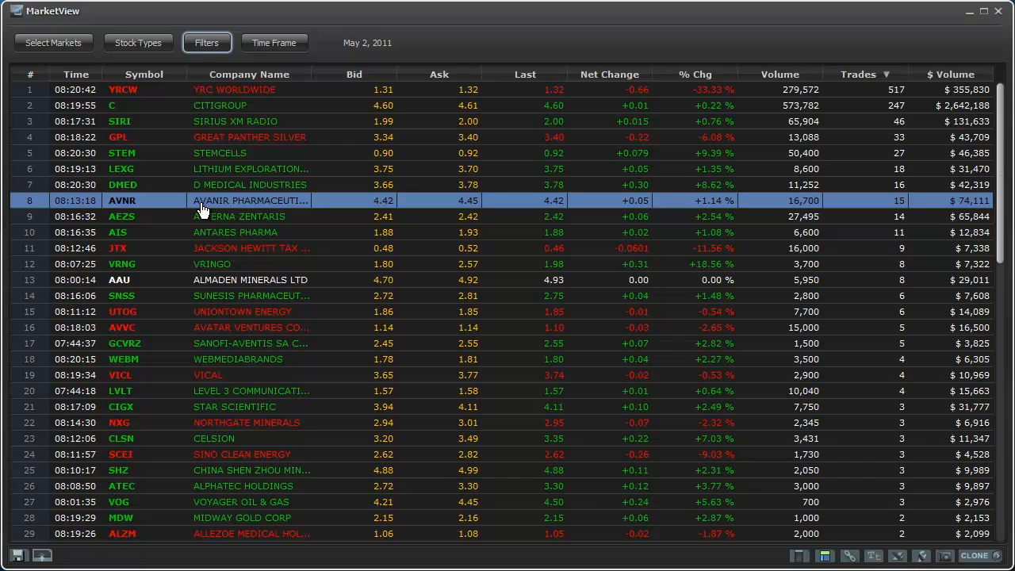
mouse_move(235, 211)
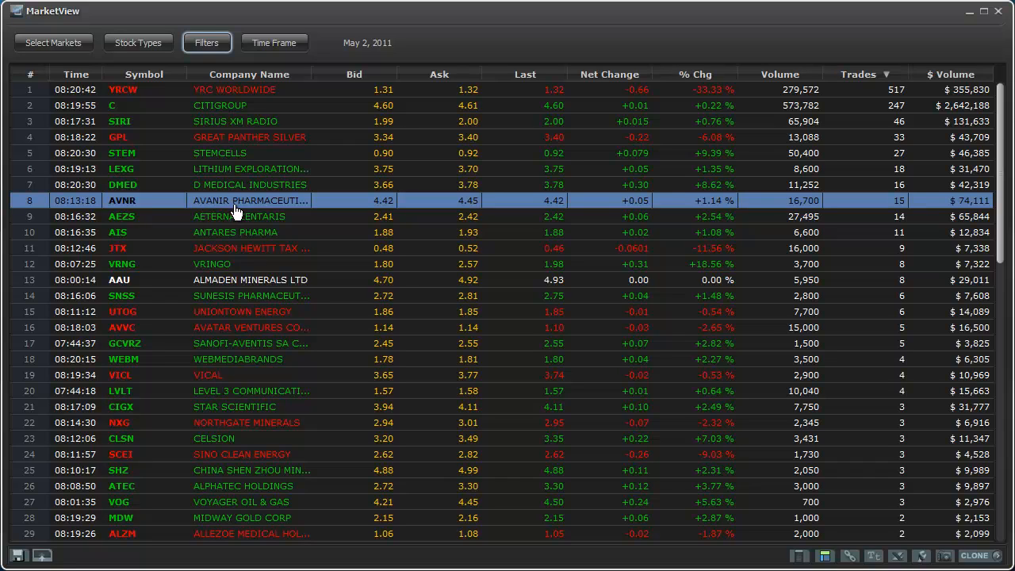
click(238, 216)
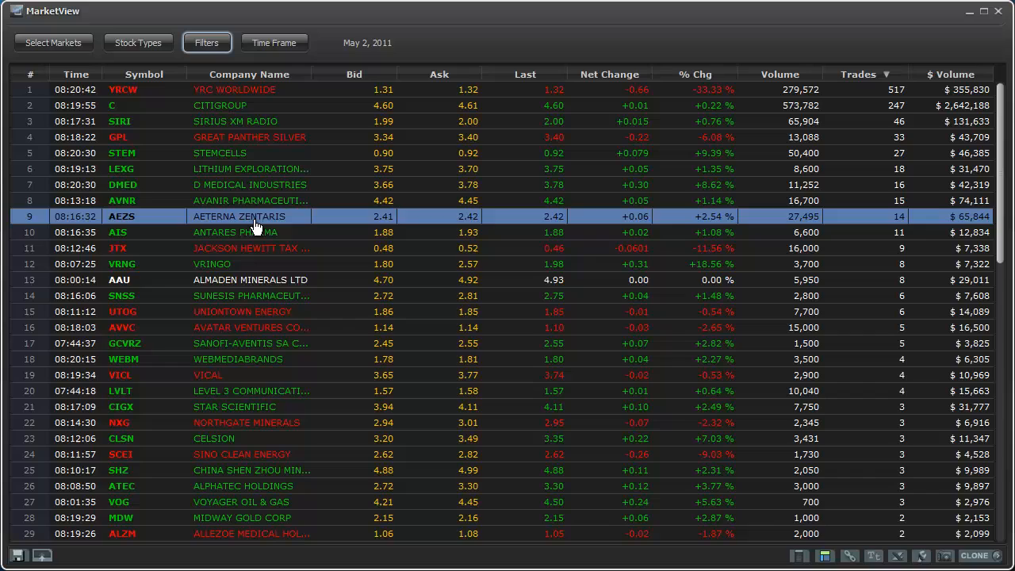
mouse_move(254, 222)
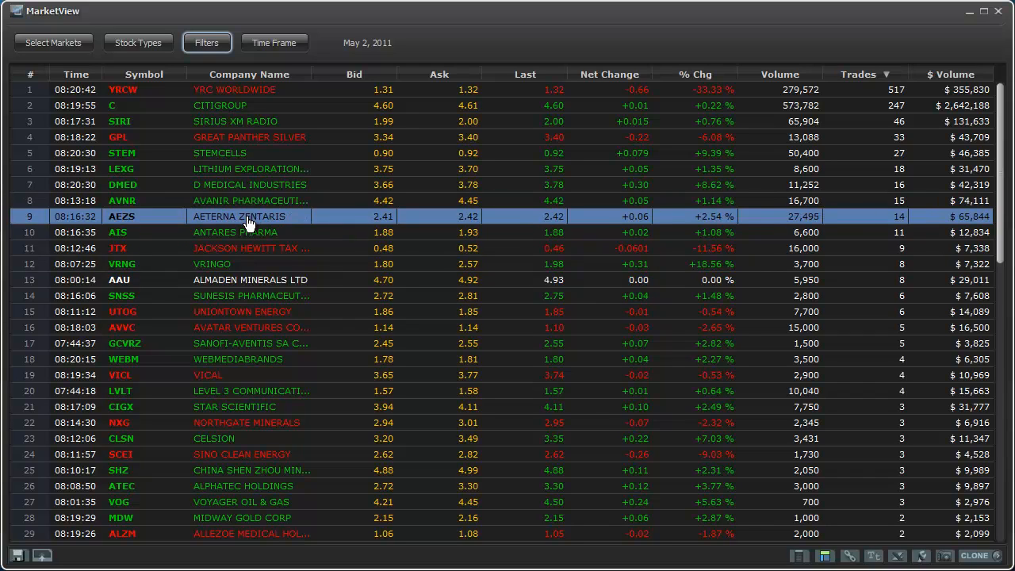